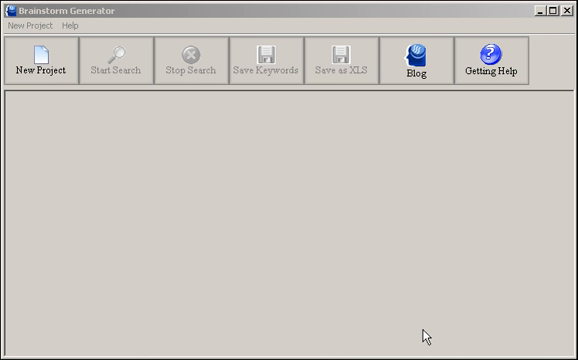
mouse_move(98, 182)
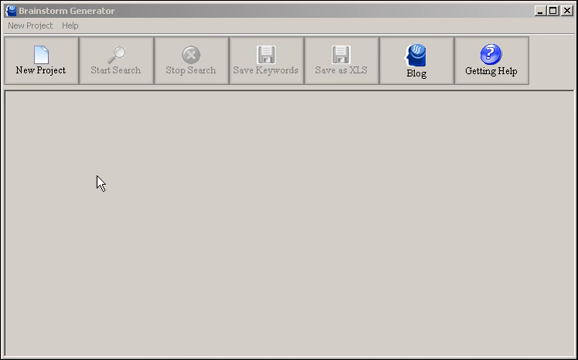
mouse_move(75, 97)
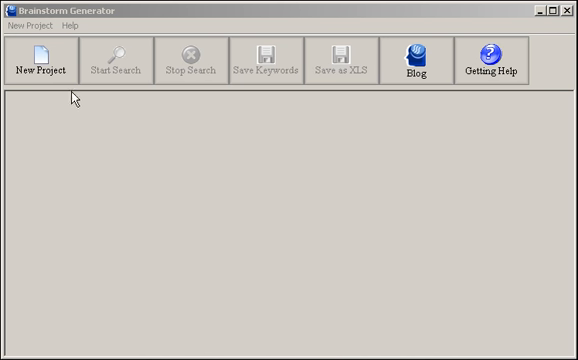
mouse_move(131, 131)
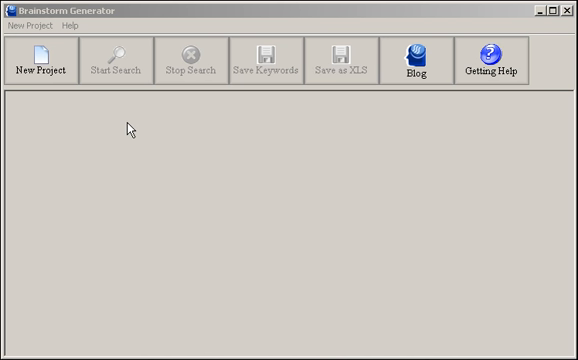
mouse_move(78, 113)
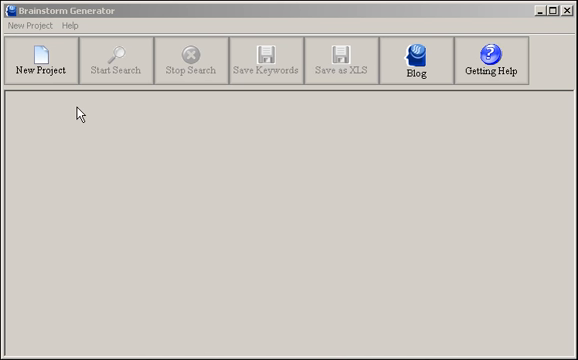
mouse_move(70, 118)
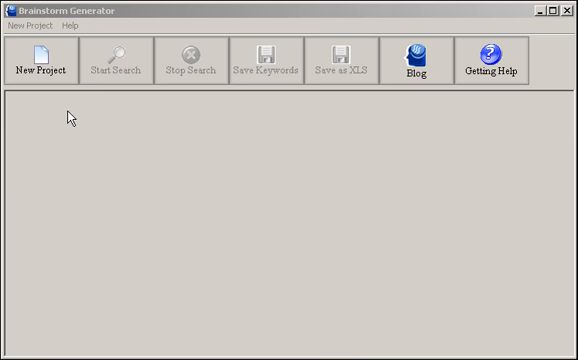
- Start a new project using Web Source and advance to the URL step
left_click(39, 62)
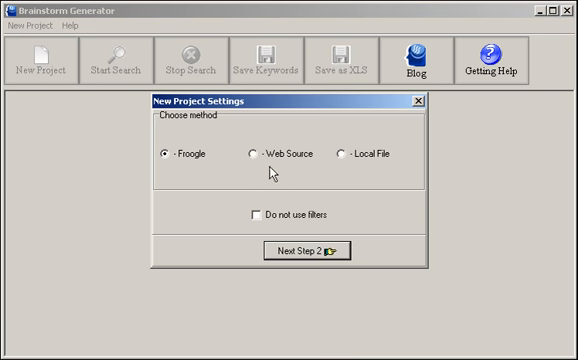
left_click(247, 154)
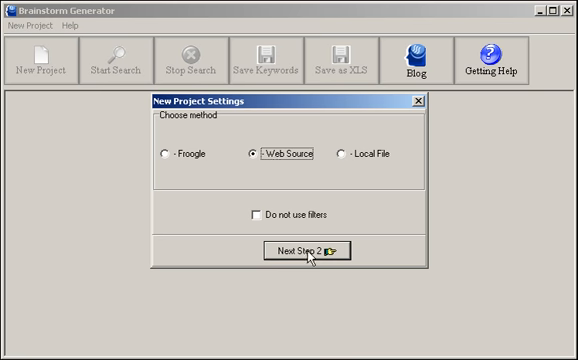
left_click(293, 247)
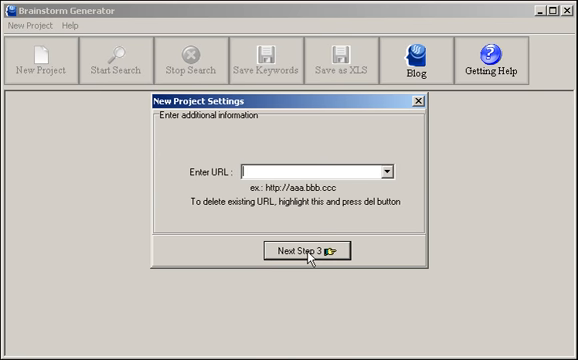
mouse_move(280, 167)
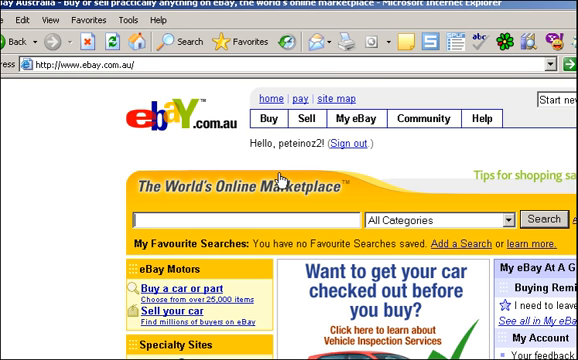
- Search eBay Australia for 'kids stuff' in Internet Explorer
left_click(240, 219)
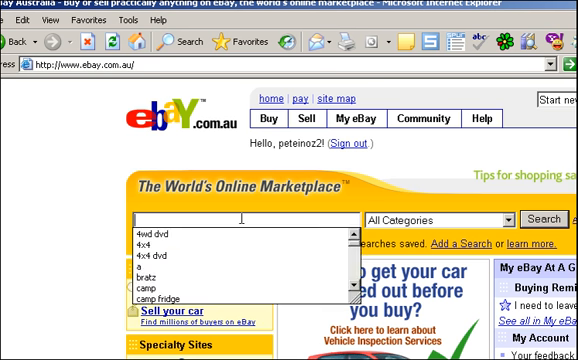
type("kids")
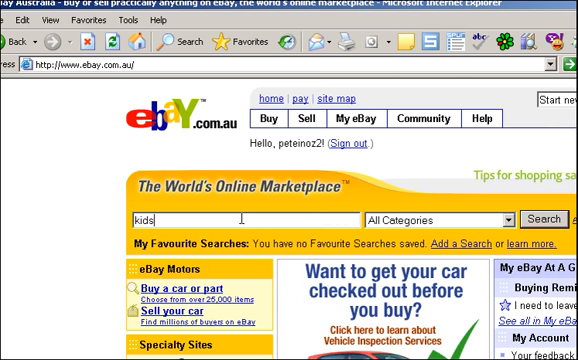
type("stuff")
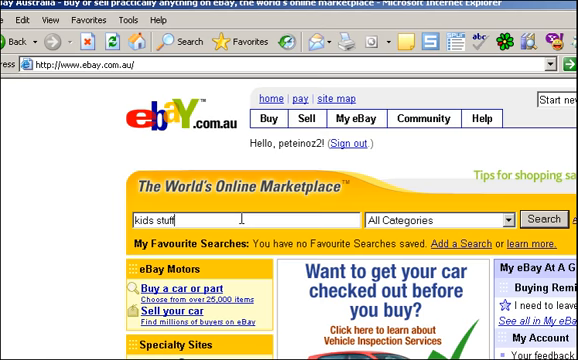
left_click(545, 219)
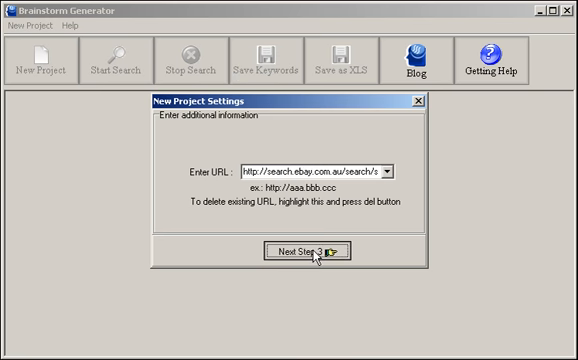
- Accept the eBay URL and load the 'Petes choice' filter preset
left_click(306, 249)
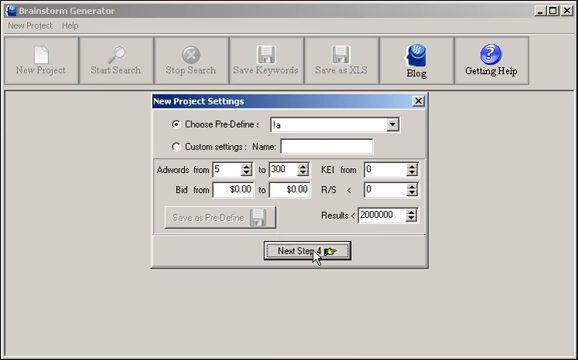
left_click(388, 124)
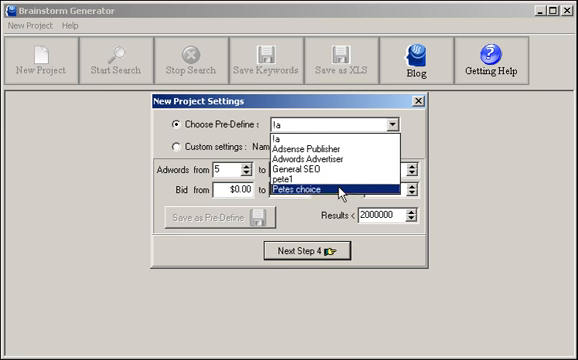
left_click(300, 191)
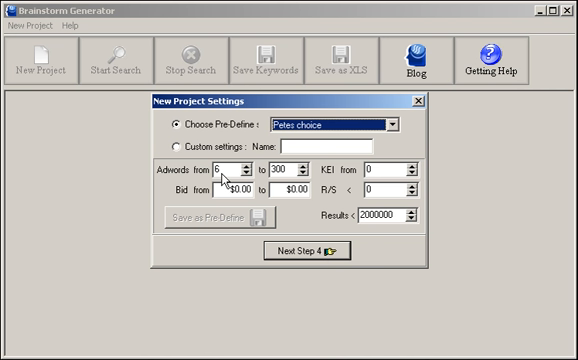
mouse_move(225, 180)
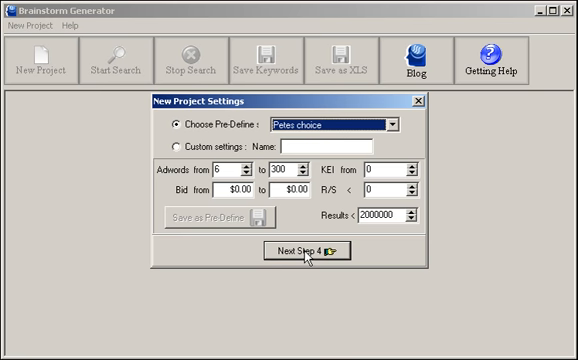
- Go to the final step: 25 keywords, Quotes and Show Bids unchecked
left_click(289, 250)
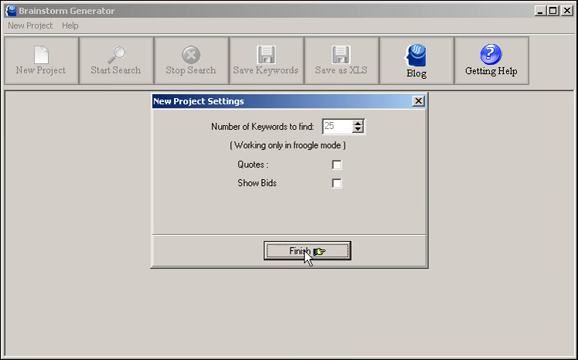
mouse_move(346, 172)
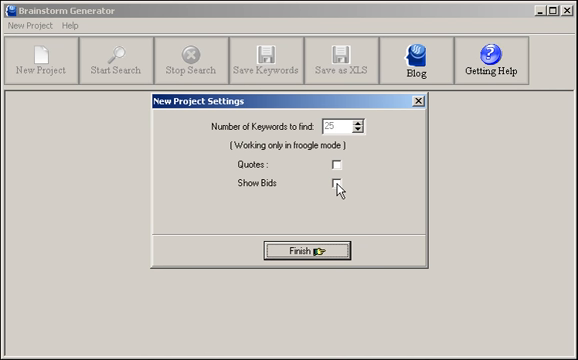
mouse_move(322, 252)
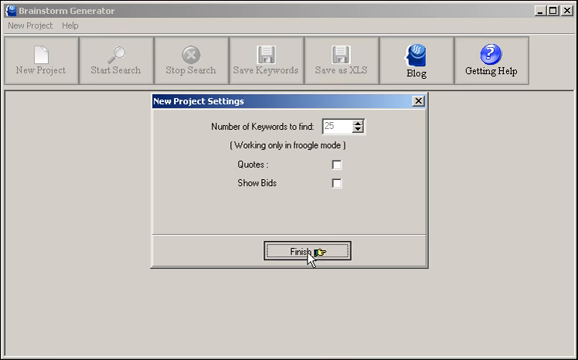
- Finish setup to run the keyword search, then cancel fetching further words
left_click(303, 251)
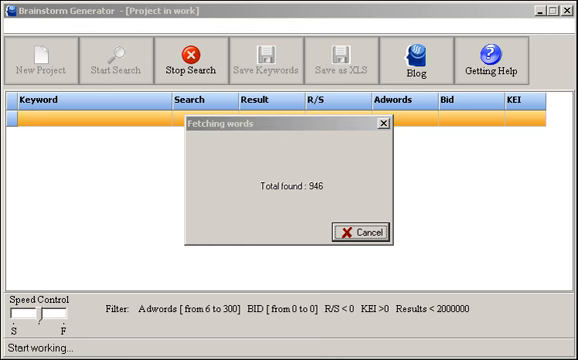
left_click(362, 231)
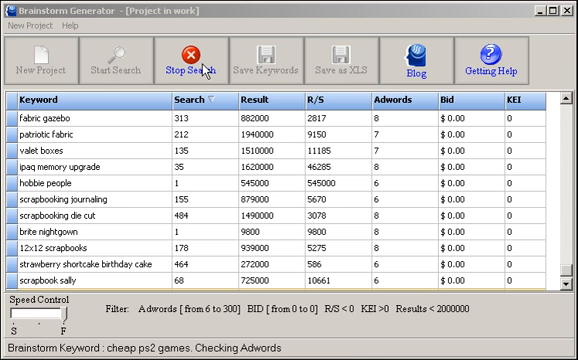
- Stop the search and sort keywords by Search count, highest first
left_click(196, 62)
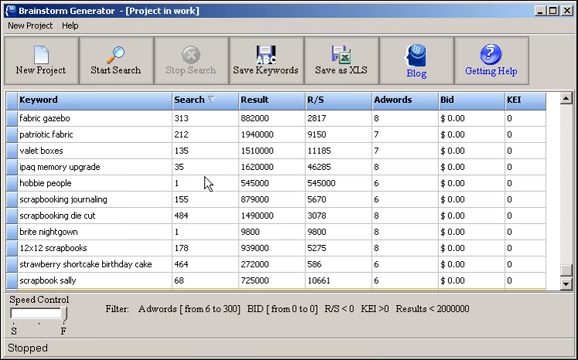
left_click(80, 202)
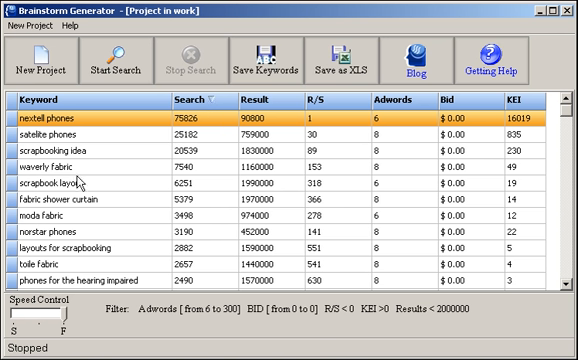
mouse_move(204, 165)
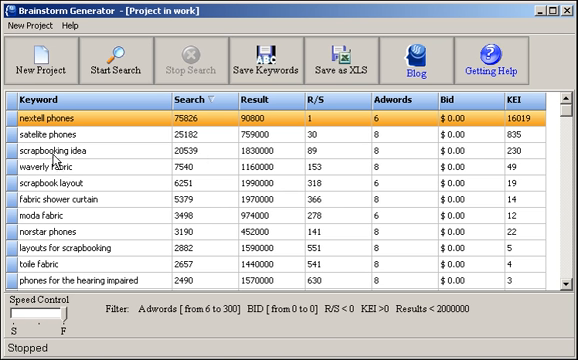
mouse_move(196, 161)
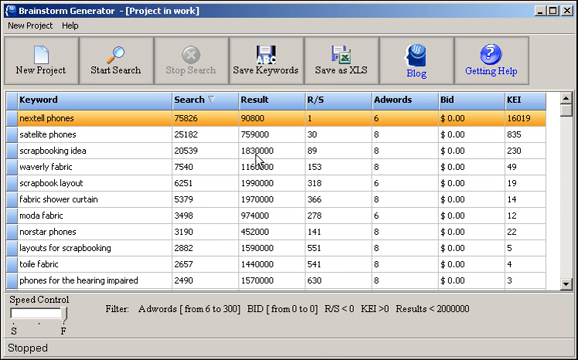
mouse_move(208, 202)
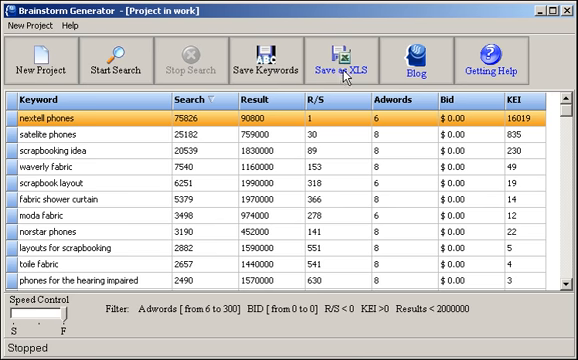
- Export the results as XLS file '1' on the Desktop and view the spreadsheet
left_click(348, 64)
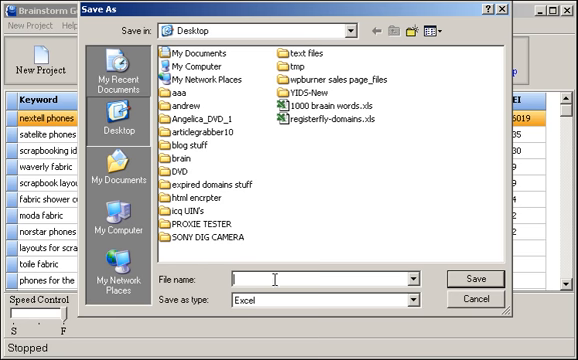
type("1")
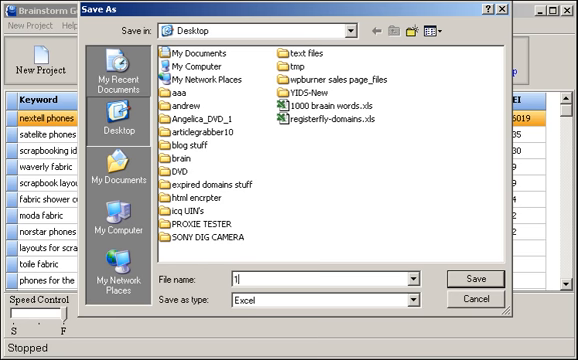
left_click(477, 277)
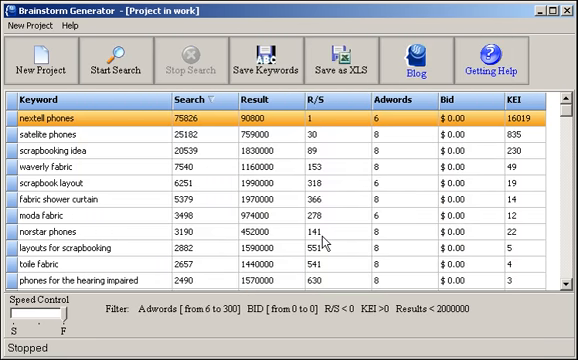
mouse_move(324, 242)
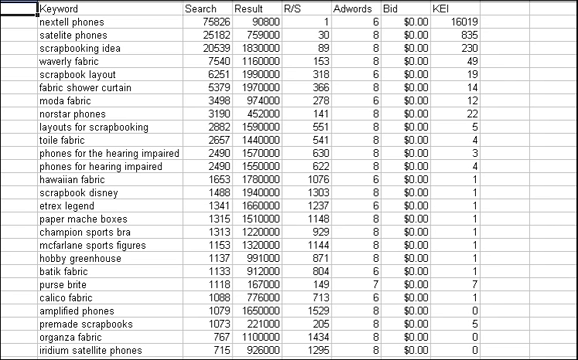
scroll("down", 3)
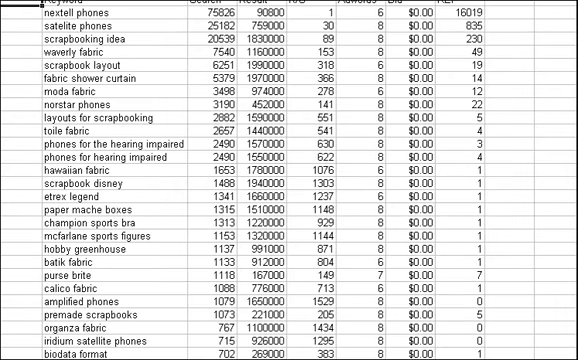